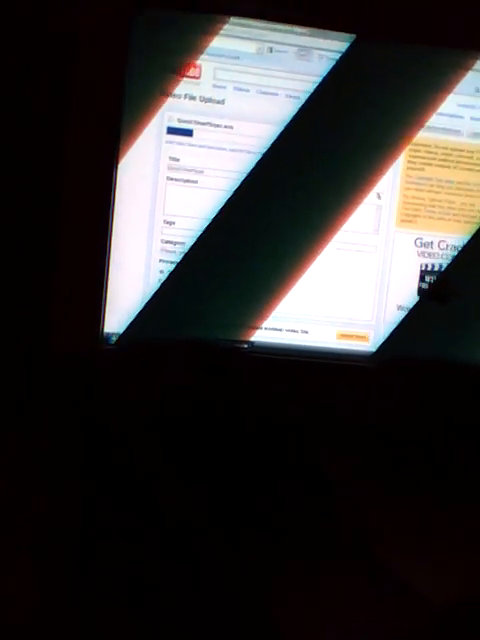
pyautogui.scroll(-3)
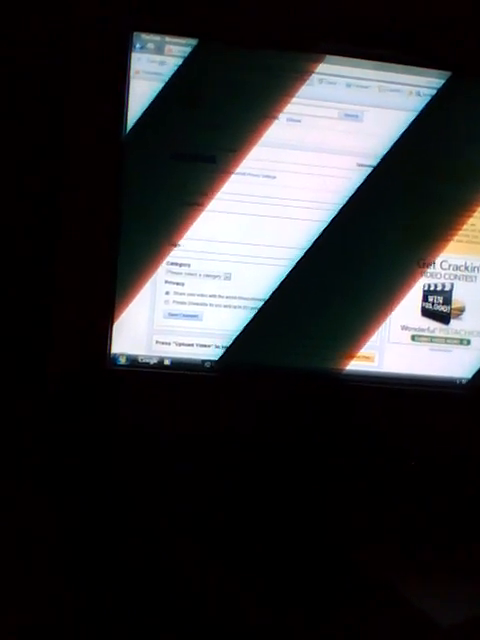